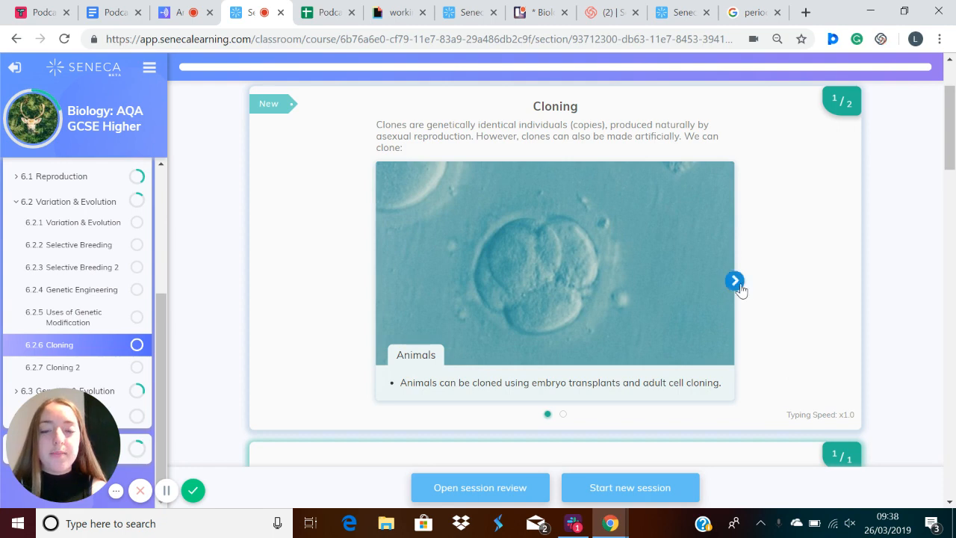
# Advance the Cloning card to slide 2/2, on cloning plants by cuttings or tissue culture.
pyautogui.click(735, 281)
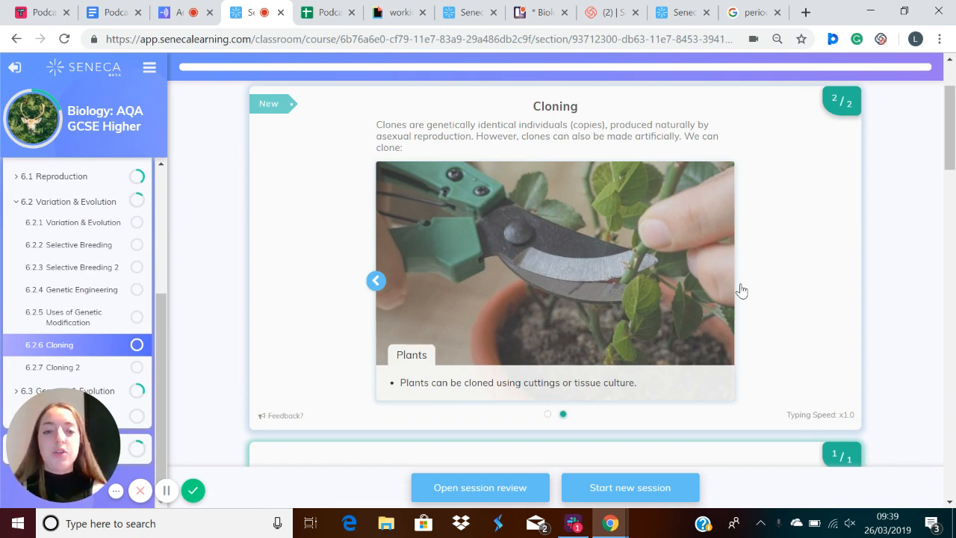
# Scroll down to the cloning summary sentence and the Cloning connections diagram.
pyautogui.scroll(-3)
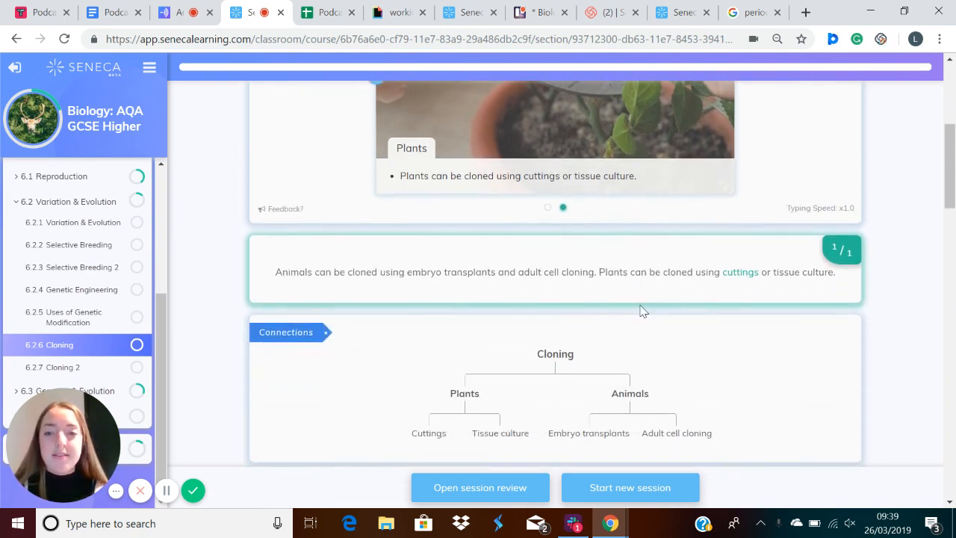
pyautogui.scroll(-3)
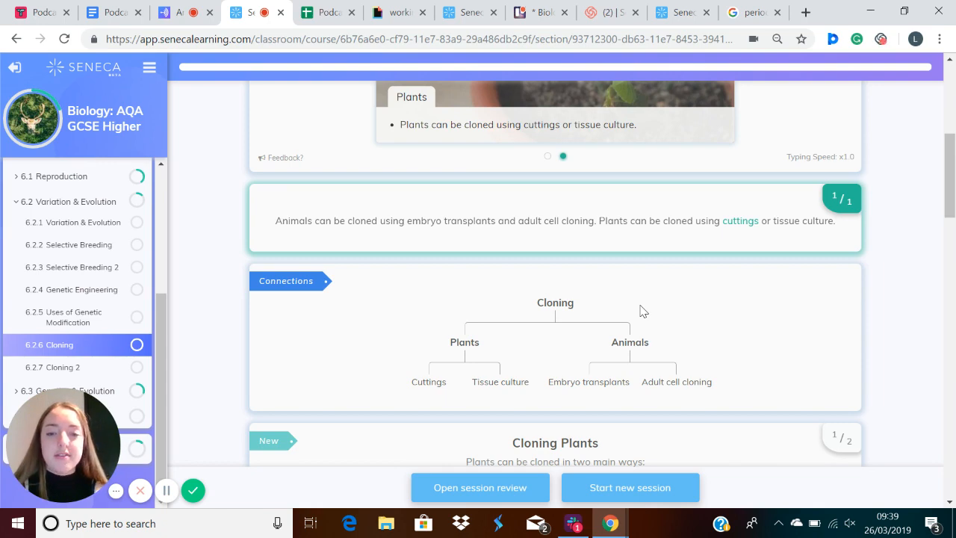
# Scroll down until the Cloning Plants card with its Cuttings slide is fully visible.
pyautogui.scroll(-3)
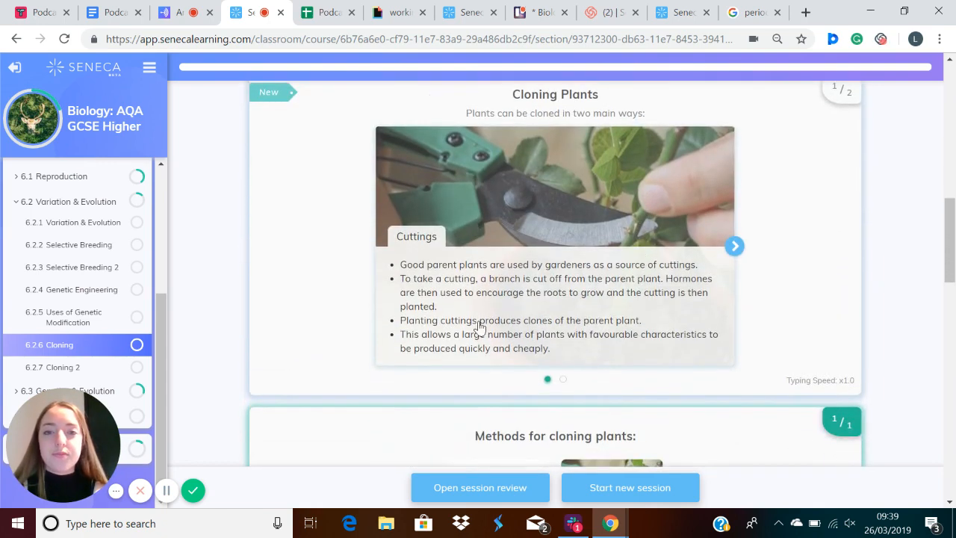
pyautogui.moveTo(328, 342)
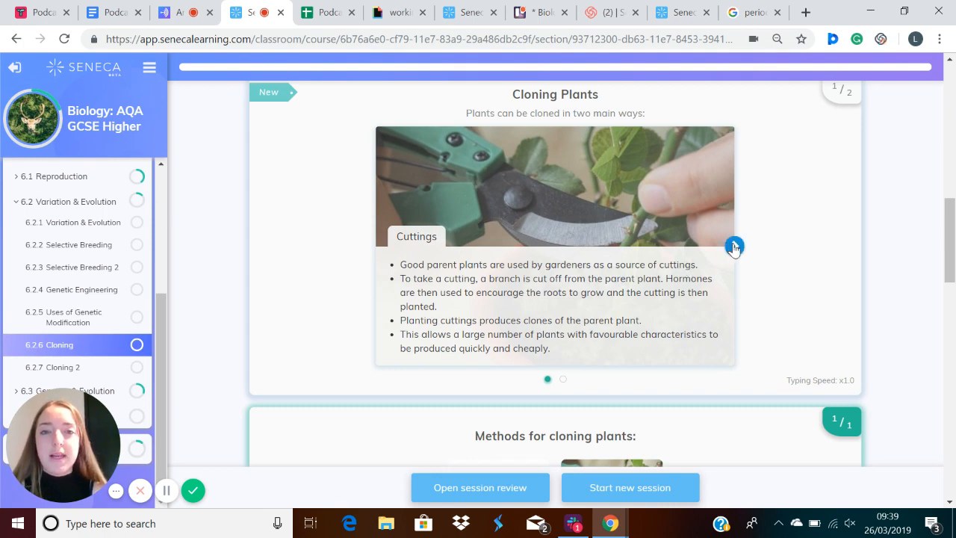
# Advance the Cloning Plants card to its second slide, on tissue culture.
pyautogui.click(734, 248)
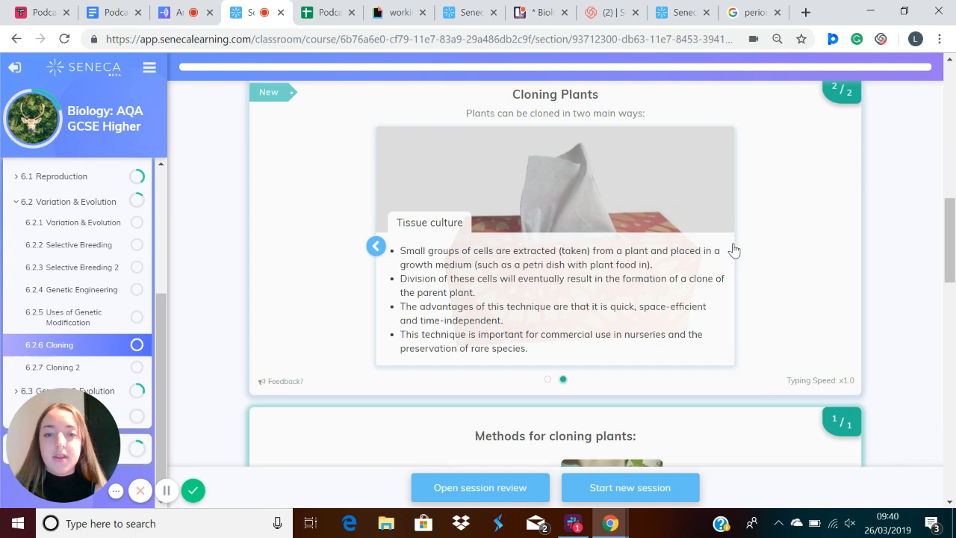
pyautogui.moveTo(642, 298)
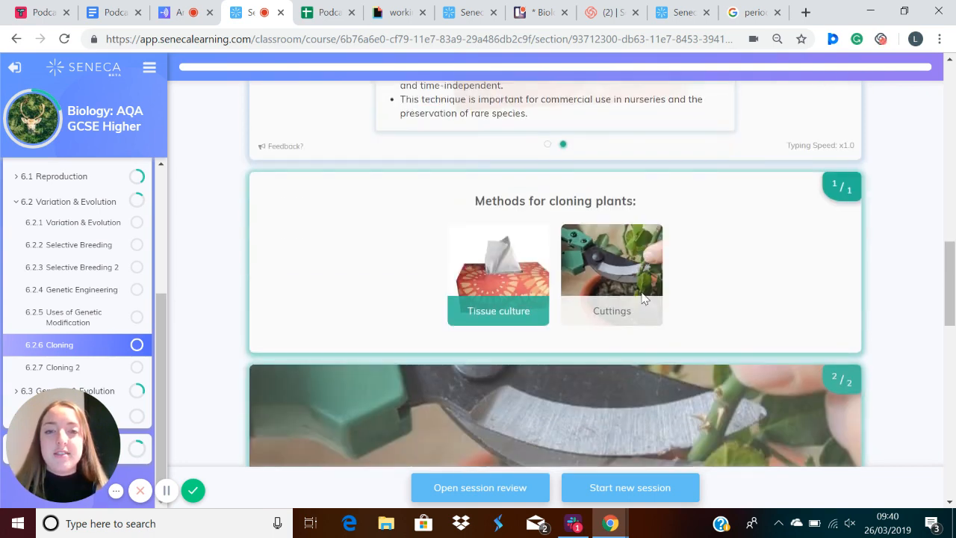
# Scroll down past the cuttings summary to the Cloning - Example card with the Star Wars clones.
pyautogui.scroll(-3)
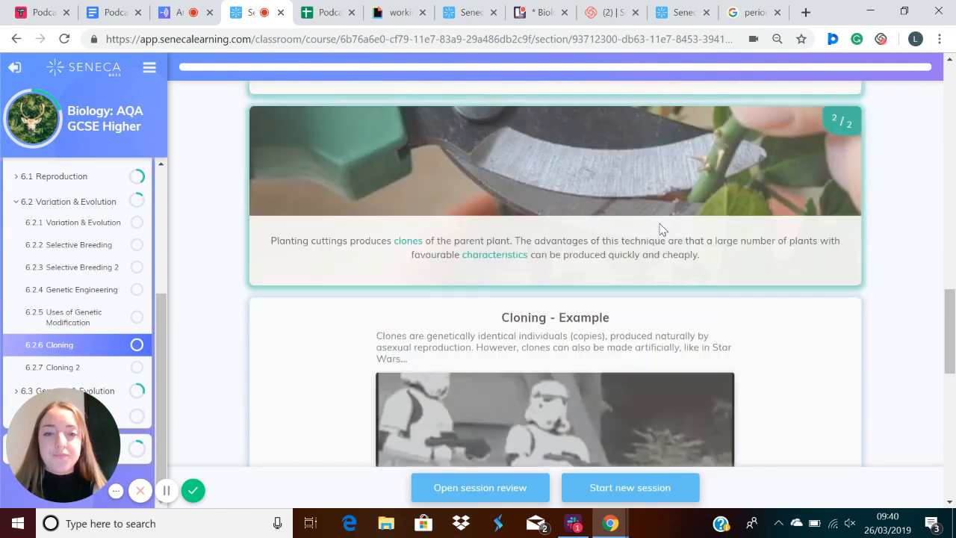
pyautogui.scroll(-3)
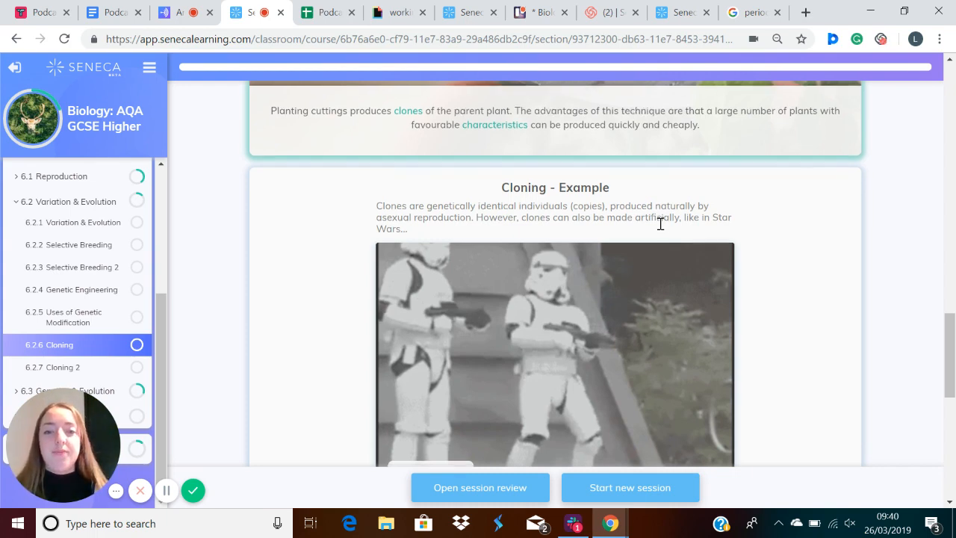
# Scroll down slightly so the whole Dancing clone image is in view.
pyautogui.scroll(-3)
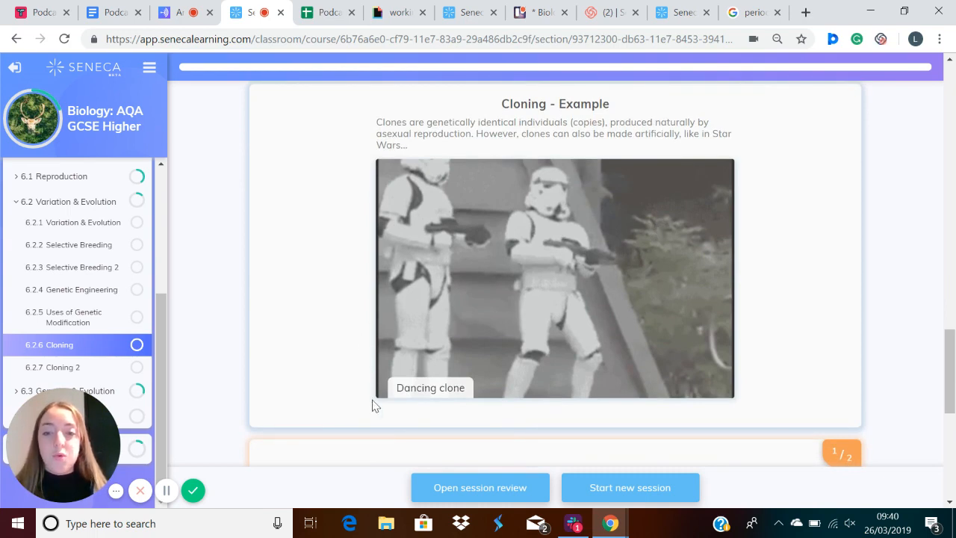
pyautogui.moveTo(521, 323)
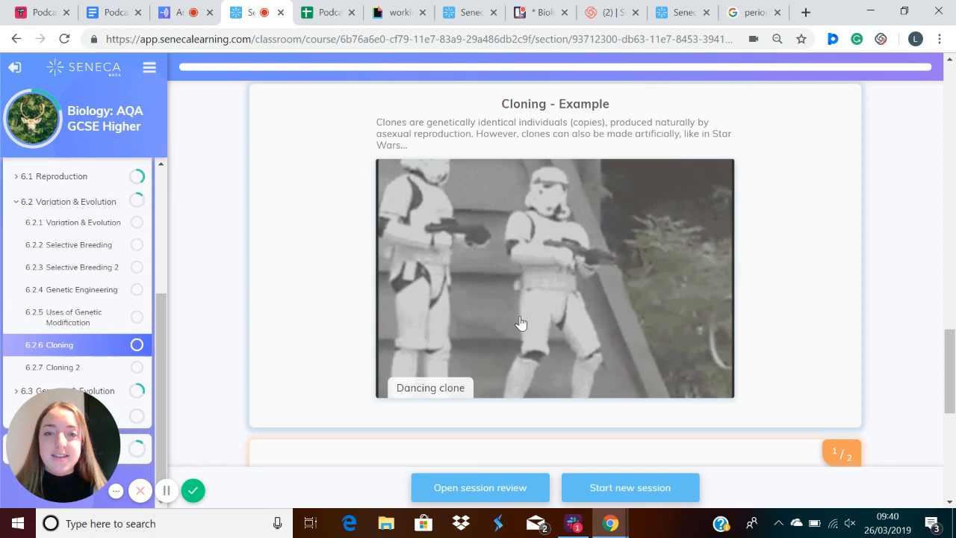
pyautogui.moveTo(318, 362)
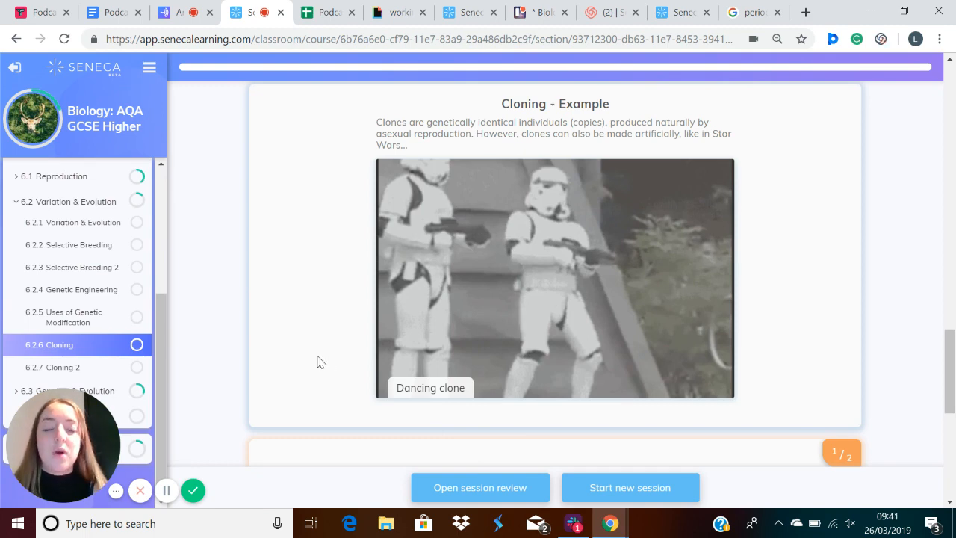